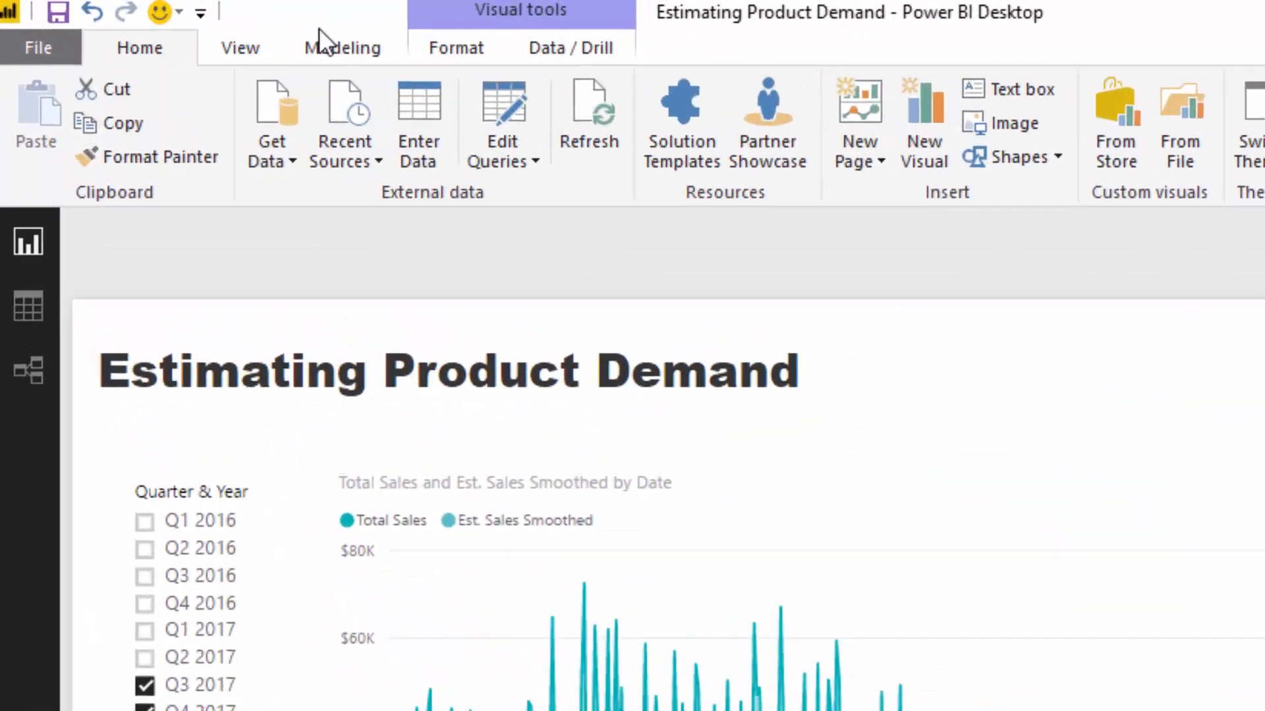
# - View the Demand Factor GENERATESERIES formula, -0.1 to 0.5 in 0.1 steps
pyautogui.click(342, 47)
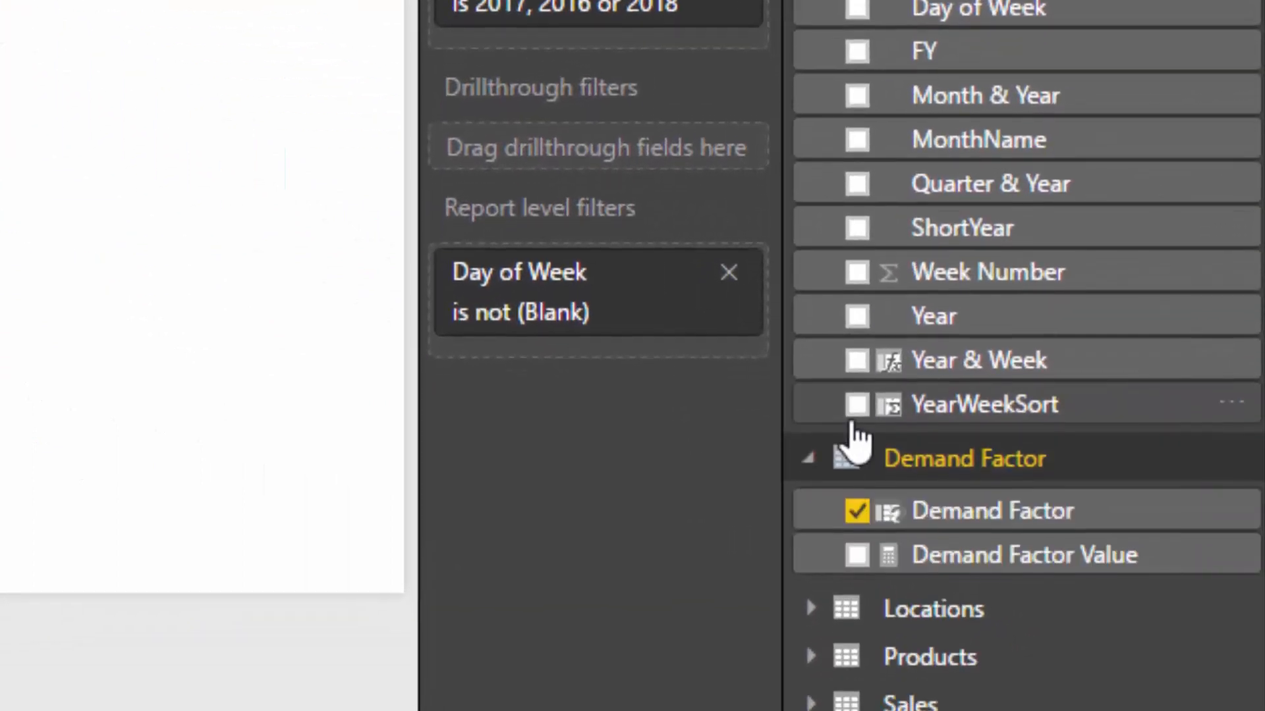
pyautogui.scroll(-3)
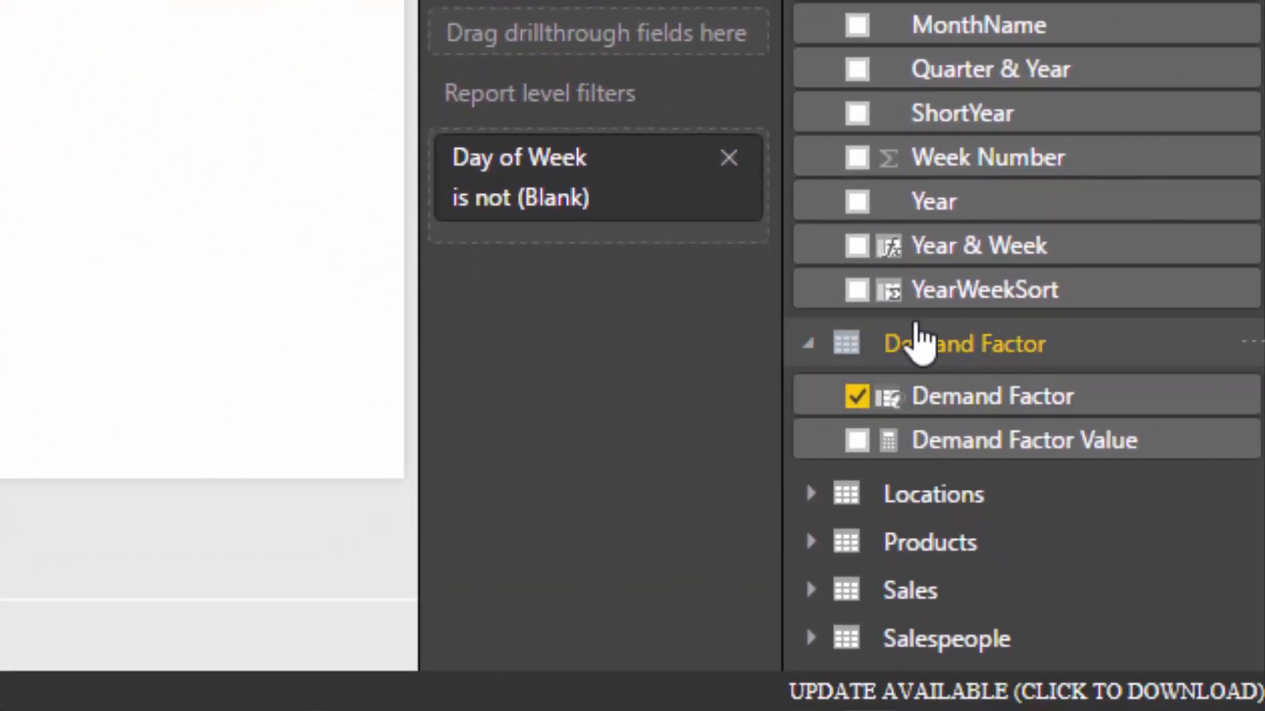
pyautogui.moveTo(932, 356)
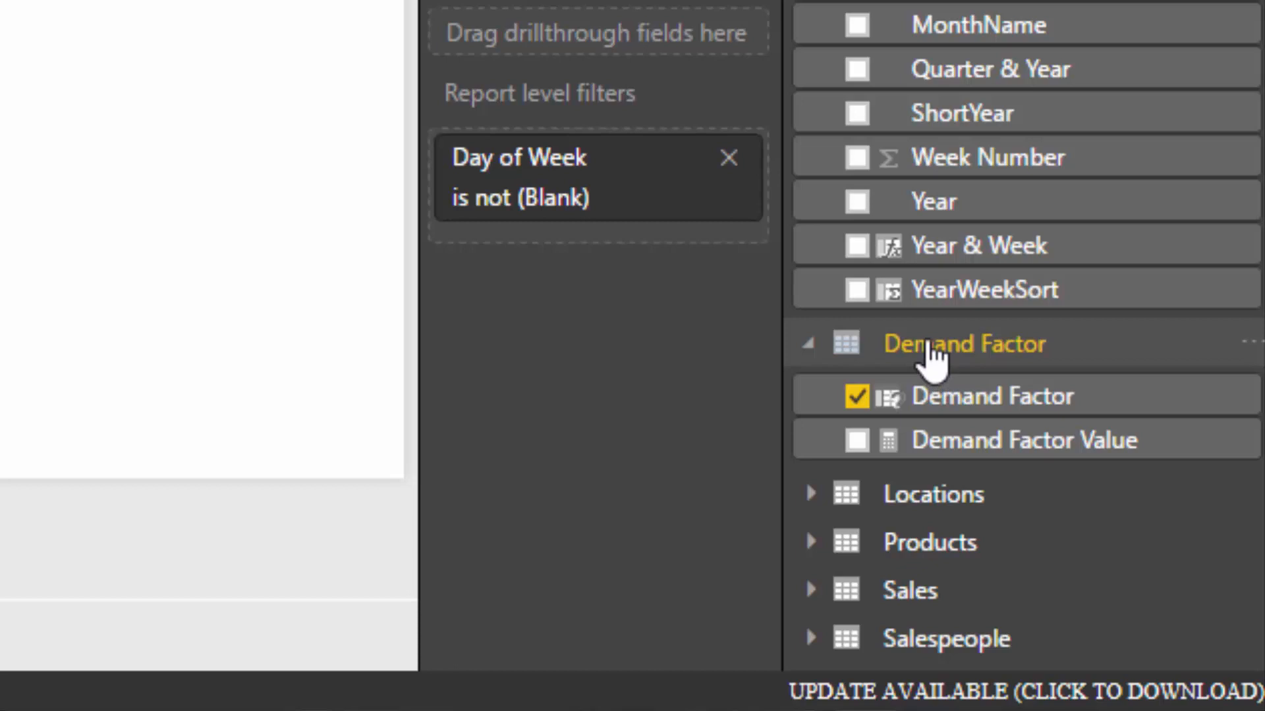
pyautogui.moveTo(962, 344)
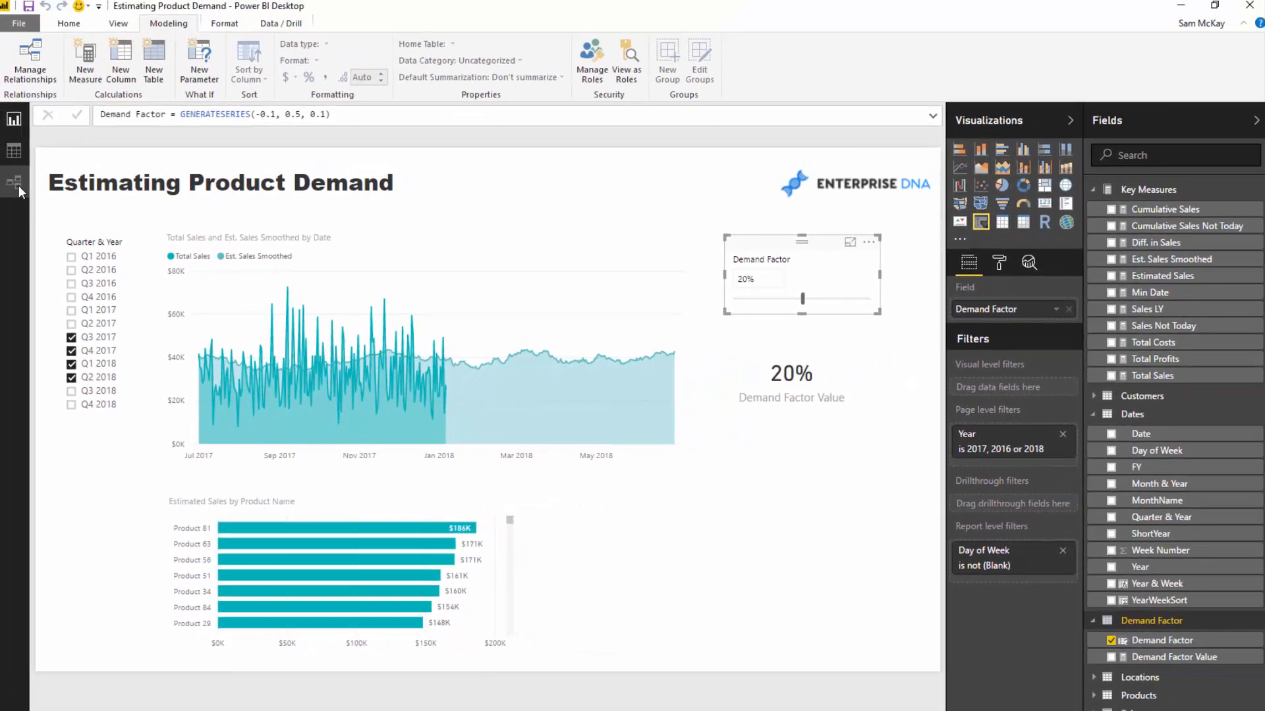
# - Select the Total Sales and Est. Sales Smoothed by Date line chart to reveal its fields
pyautogui.click(14, 181)
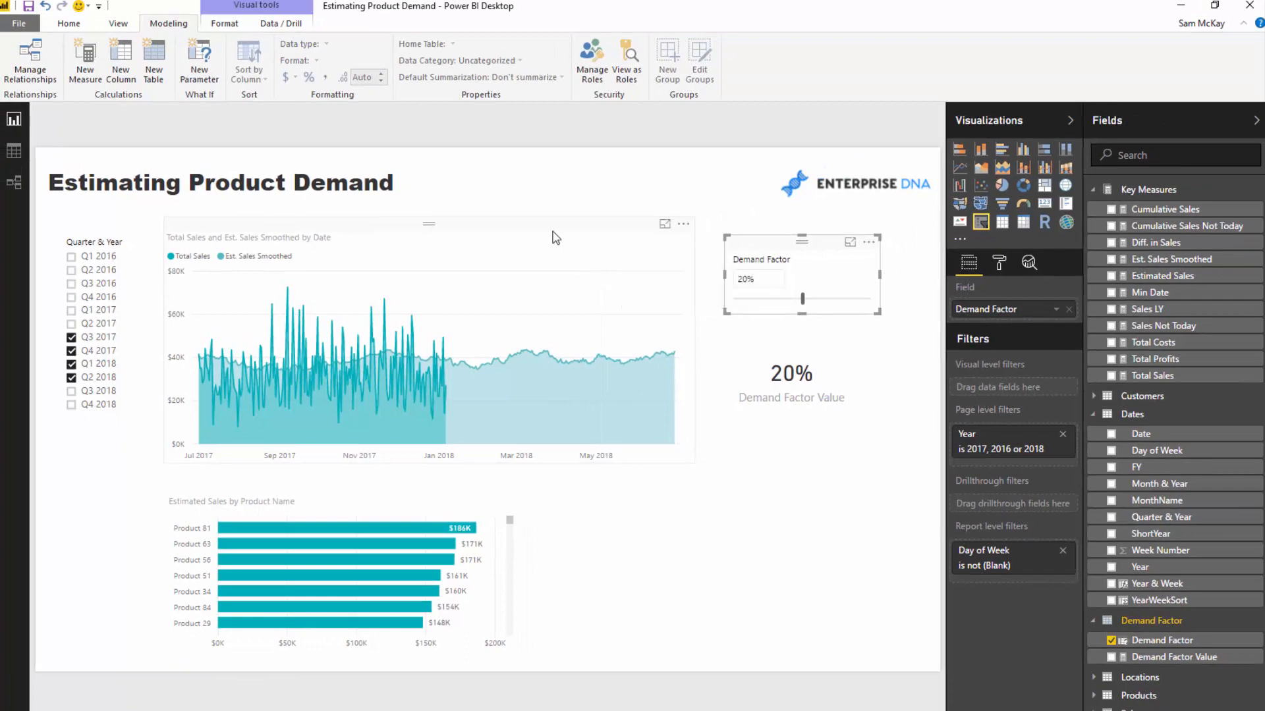
pyautogui.moveTo(432, 359)
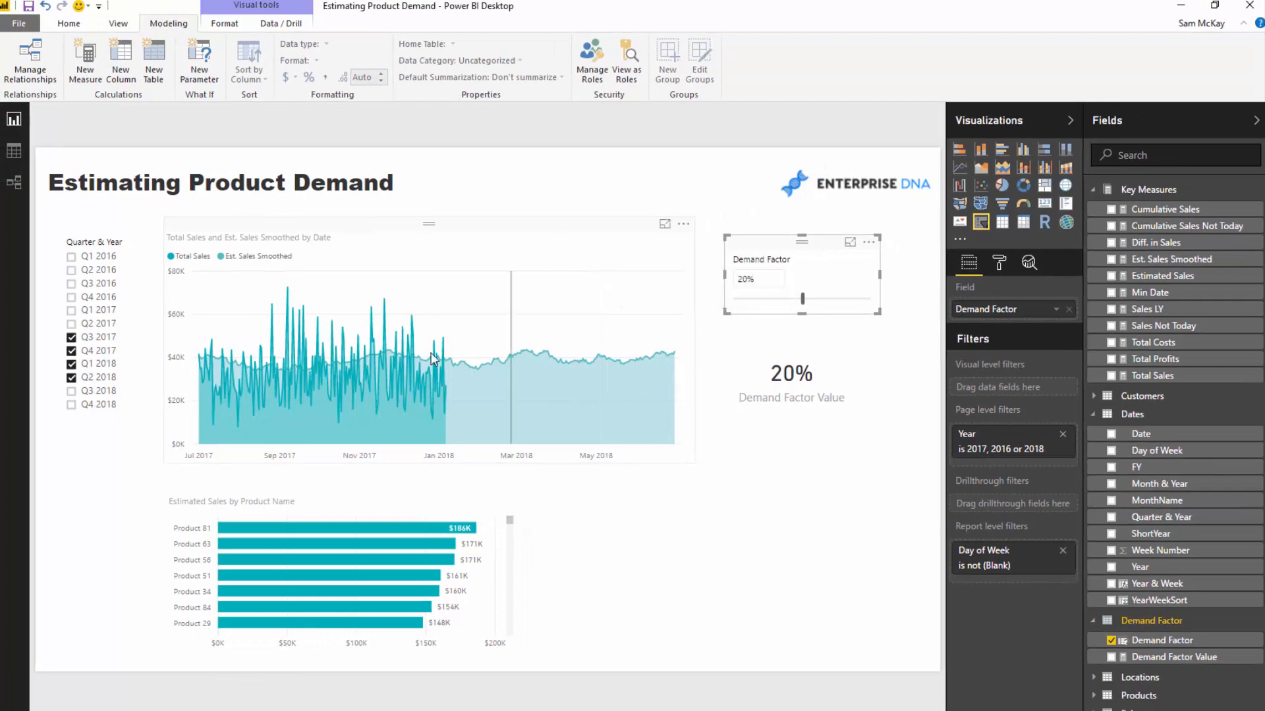
pyautogui.click(428, 363)
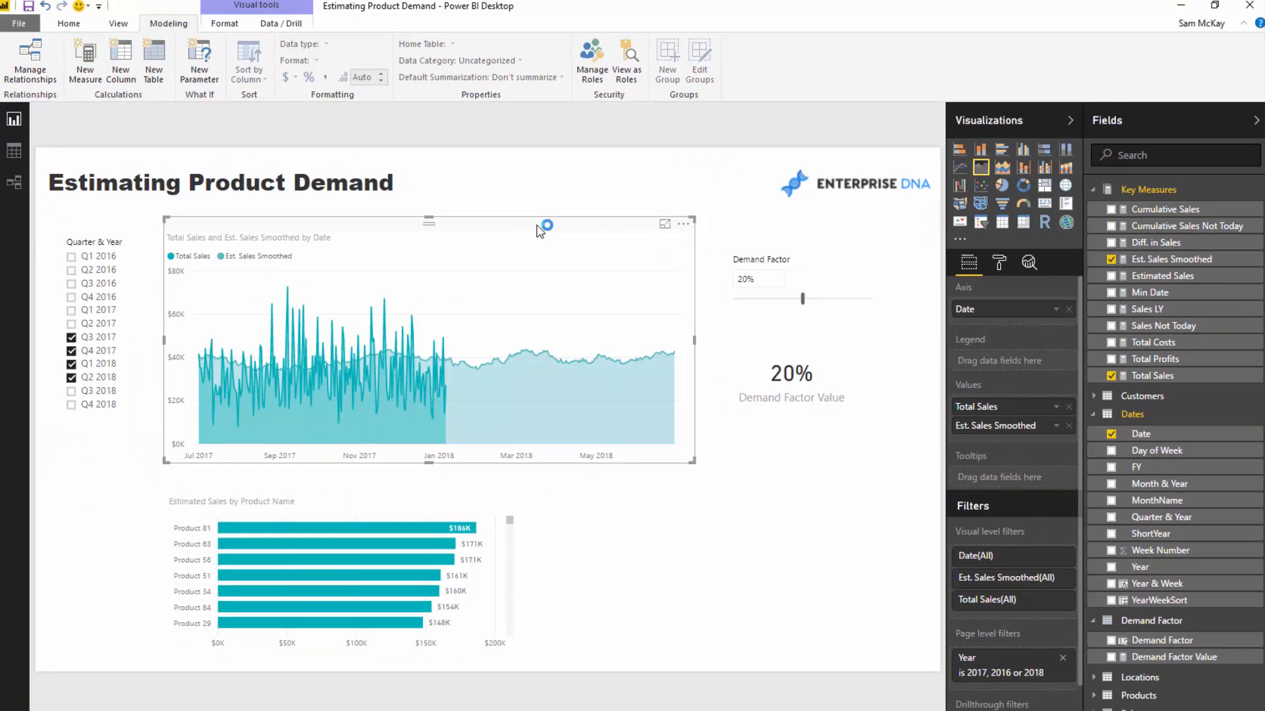
pyautogui.moveTo(1162, 276)
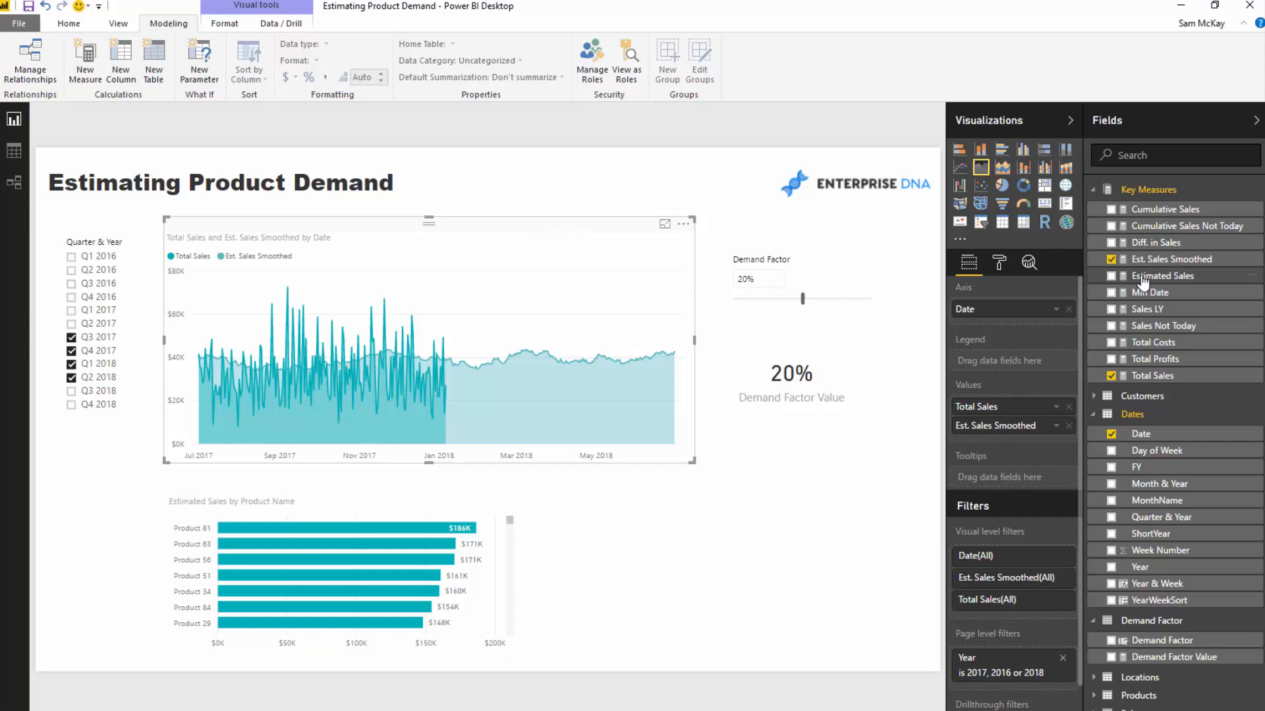
pyautogui.moveTo(676, 334)
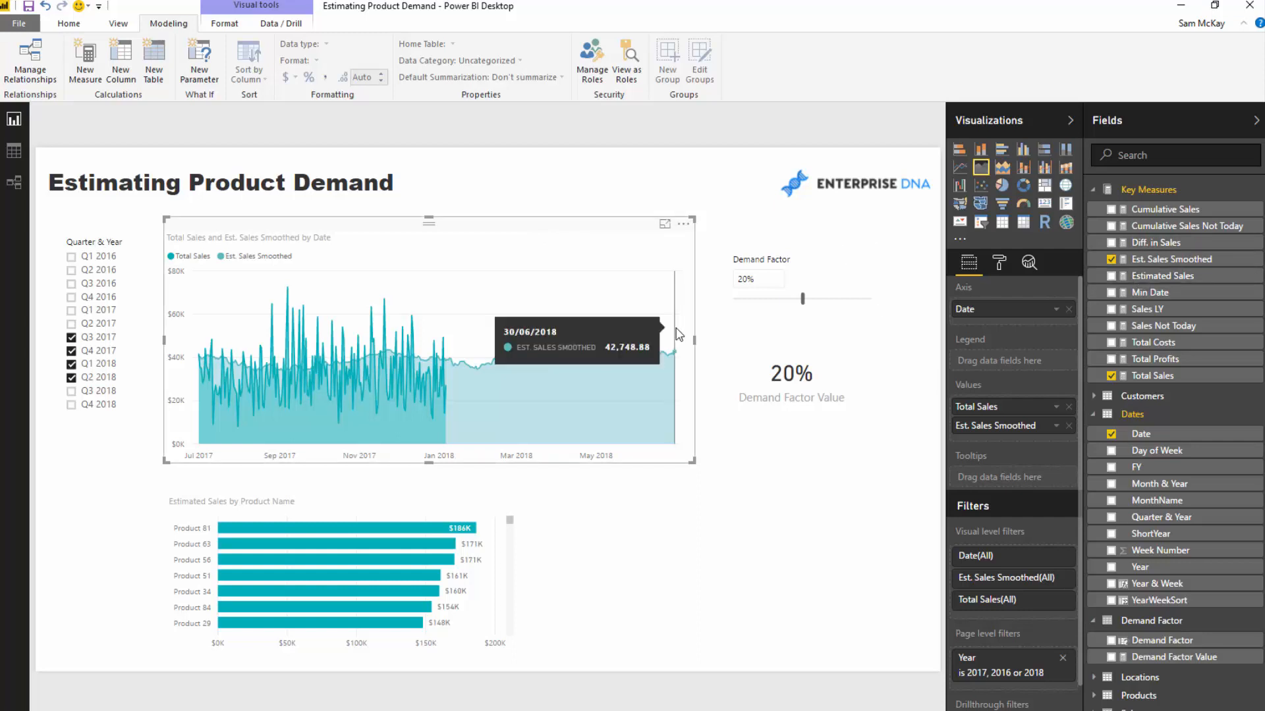
pyautogui.moveTo(777, 301)
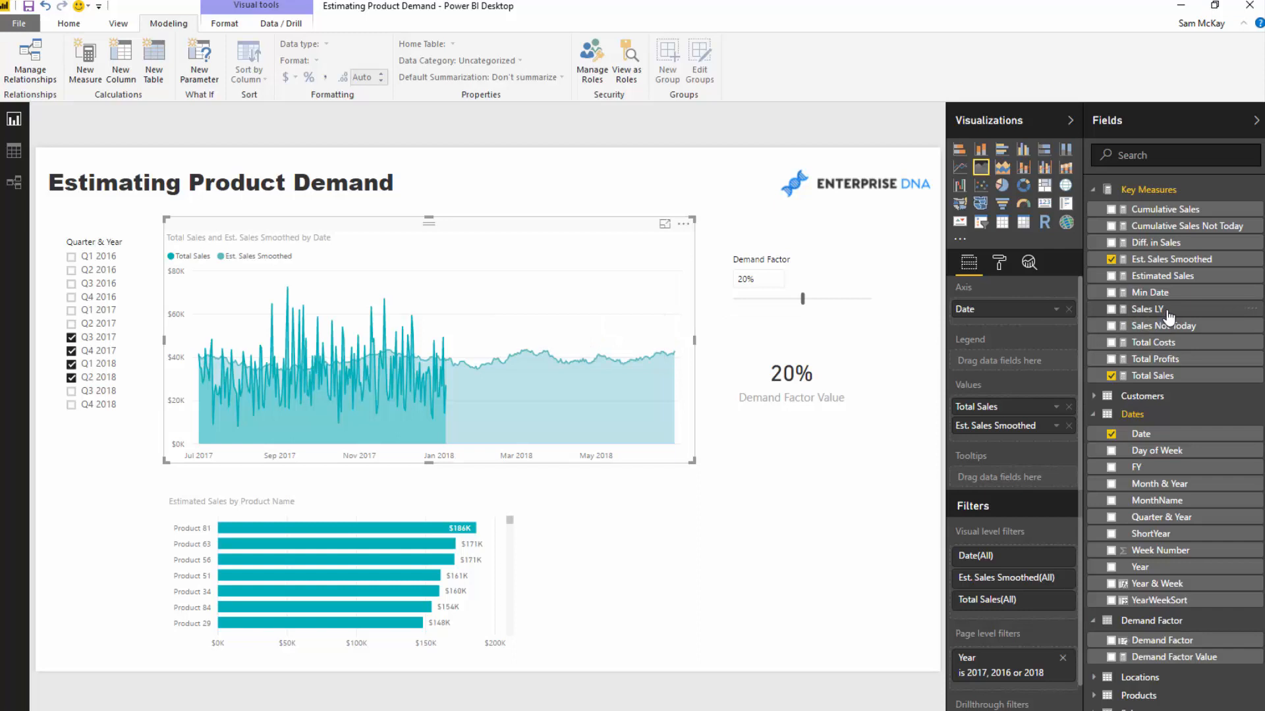
pyautogui.moveTo(1171, 318)
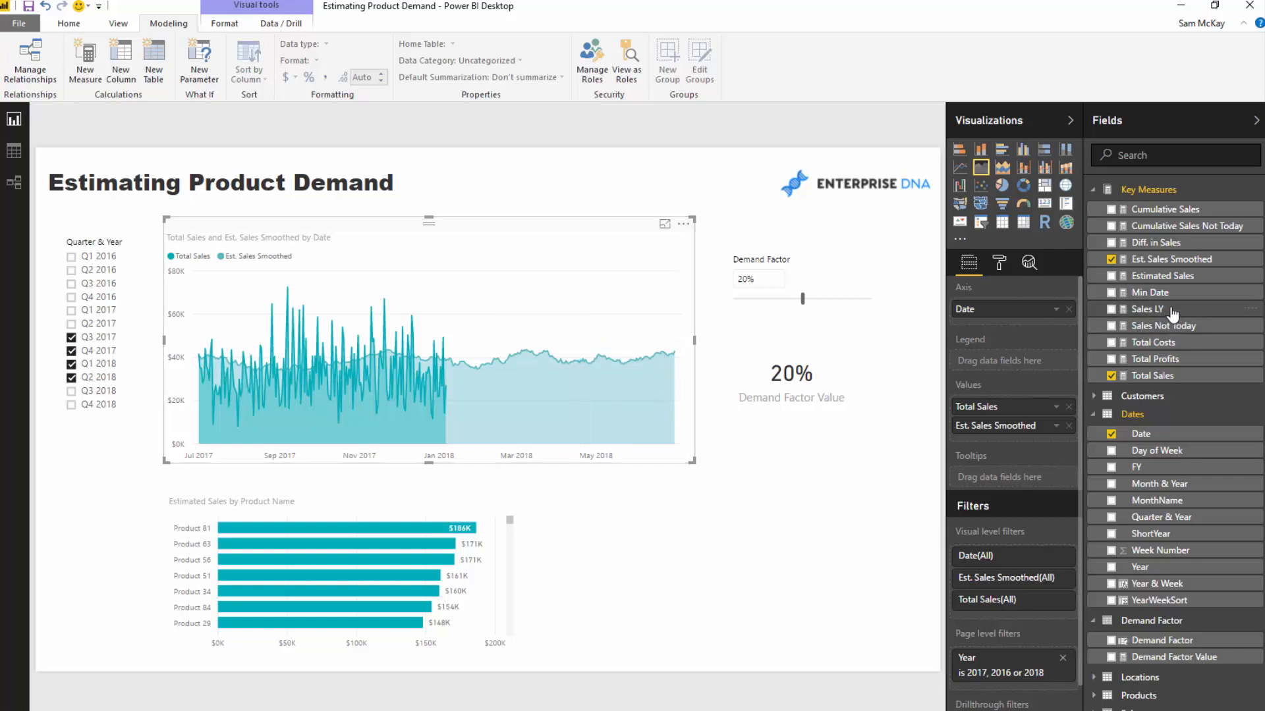
pyautogui.moveTo(1147, 308)
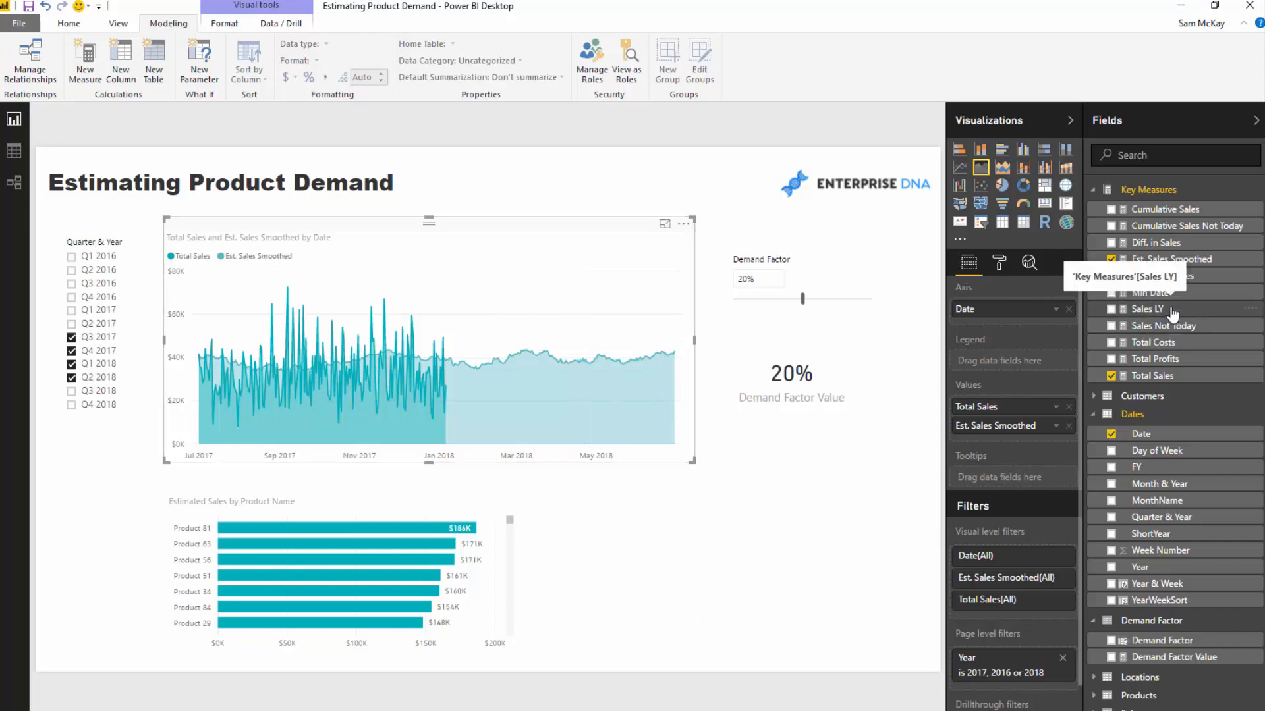
# - Inspect the Sales LY formula, then the 30-day rolling Est. Sales Smoothed formula
pyautogui.click(1146, 309)
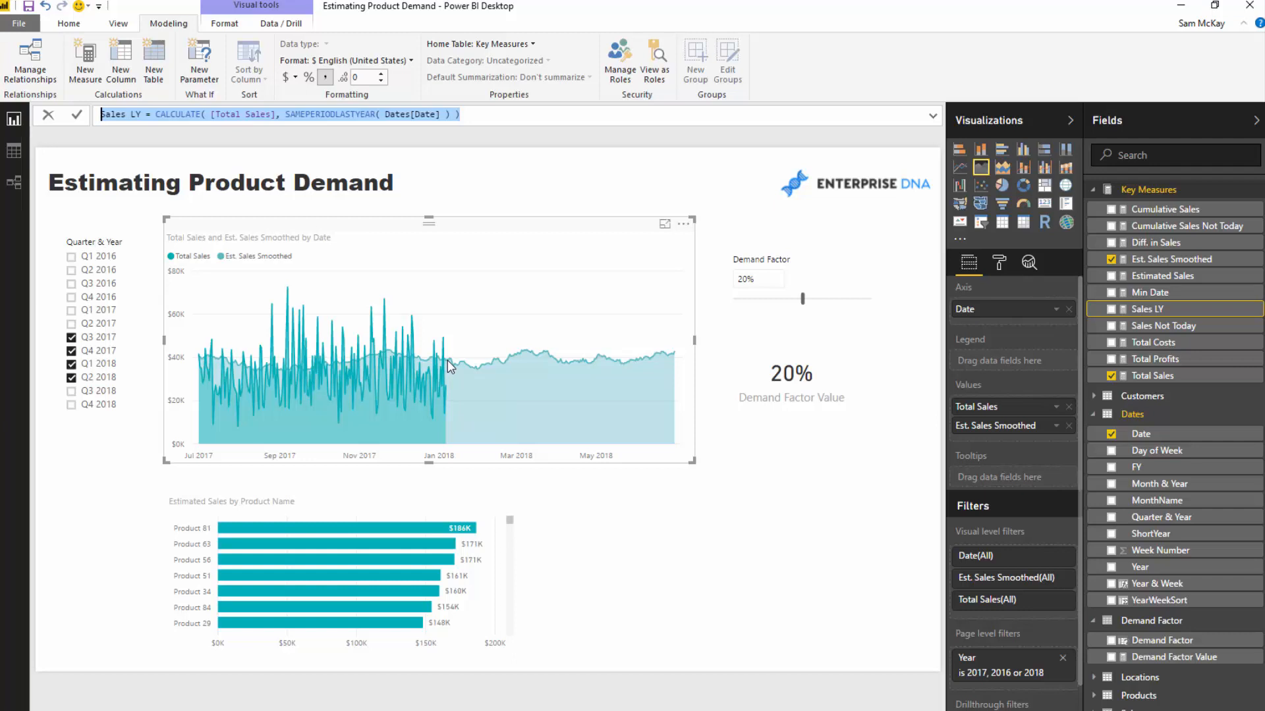
pyautogui.moveTo(458, 369)
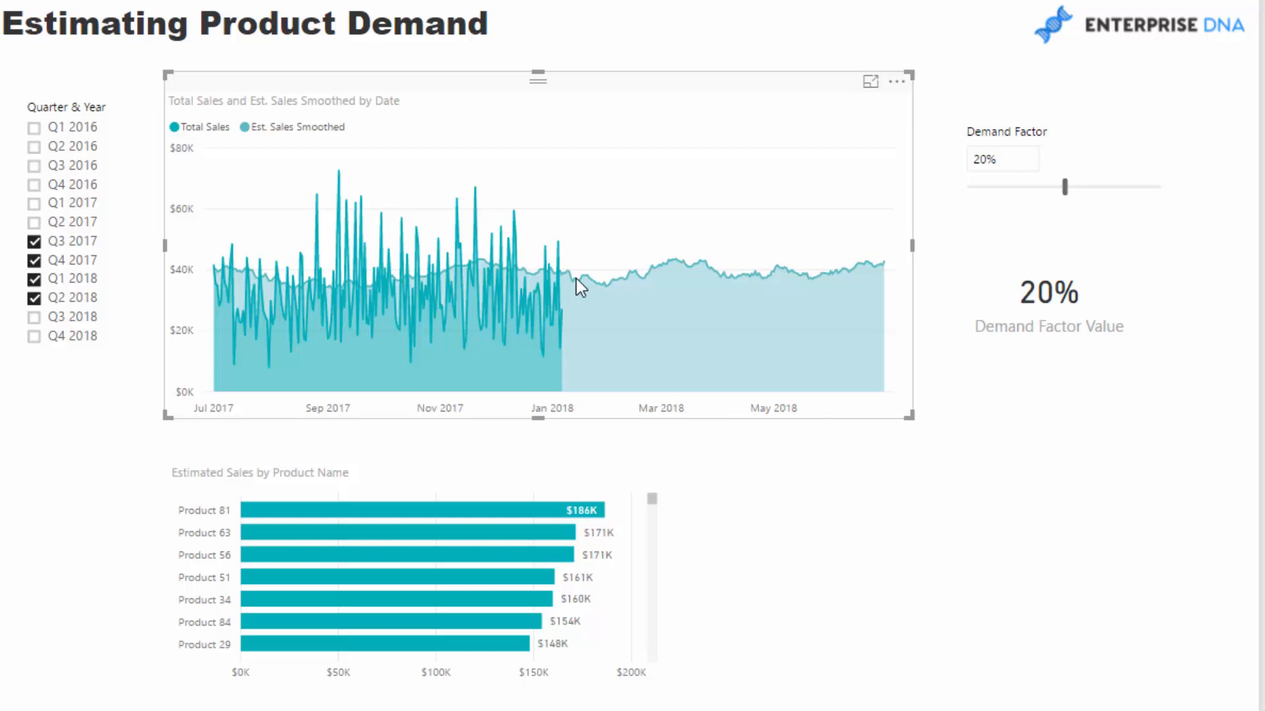
pyautogui.moveTo(233, 281)
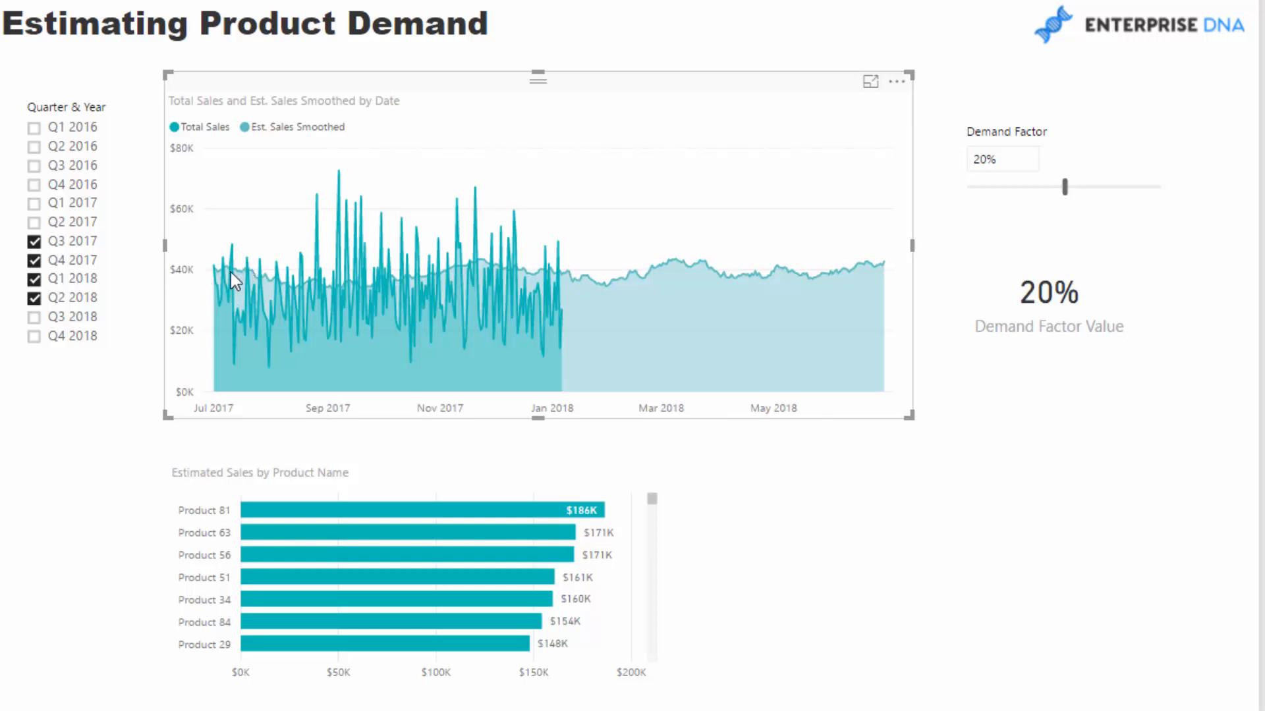
pyautogui.moveTo(278, 283)
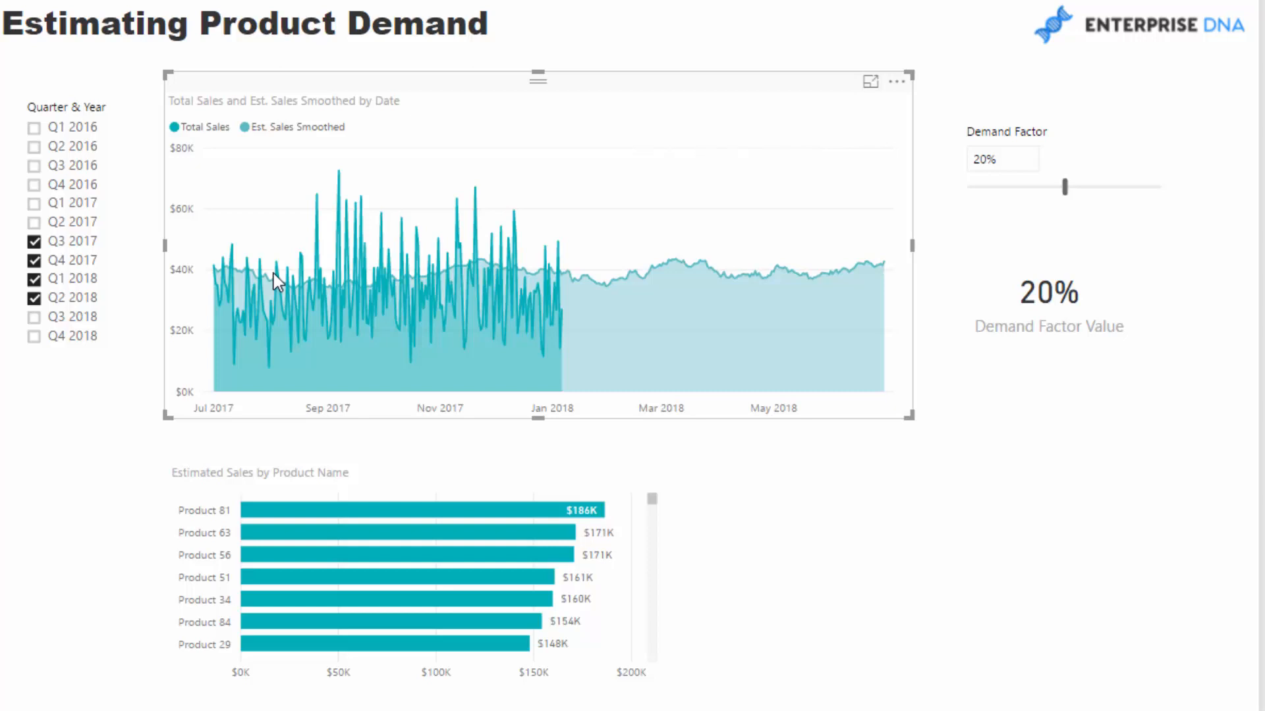
pyautogui.moveTo(340, 232)
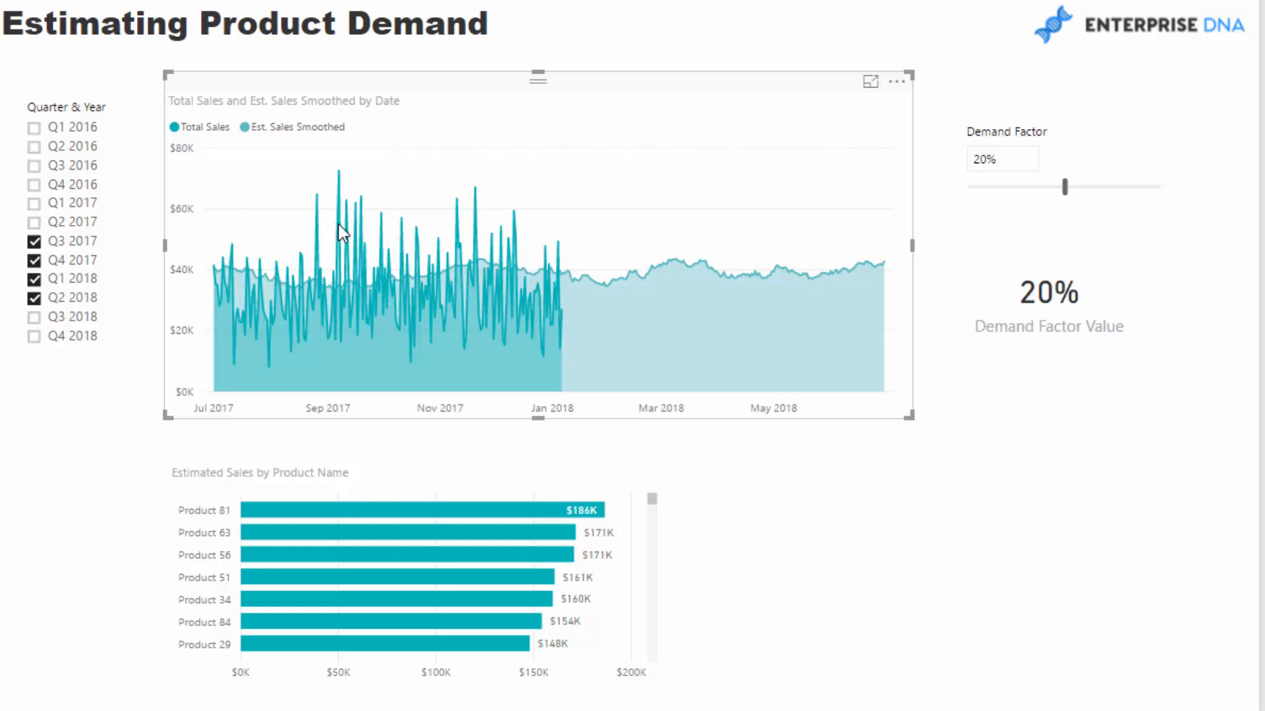
pyautogui.moveTo(757, 498)
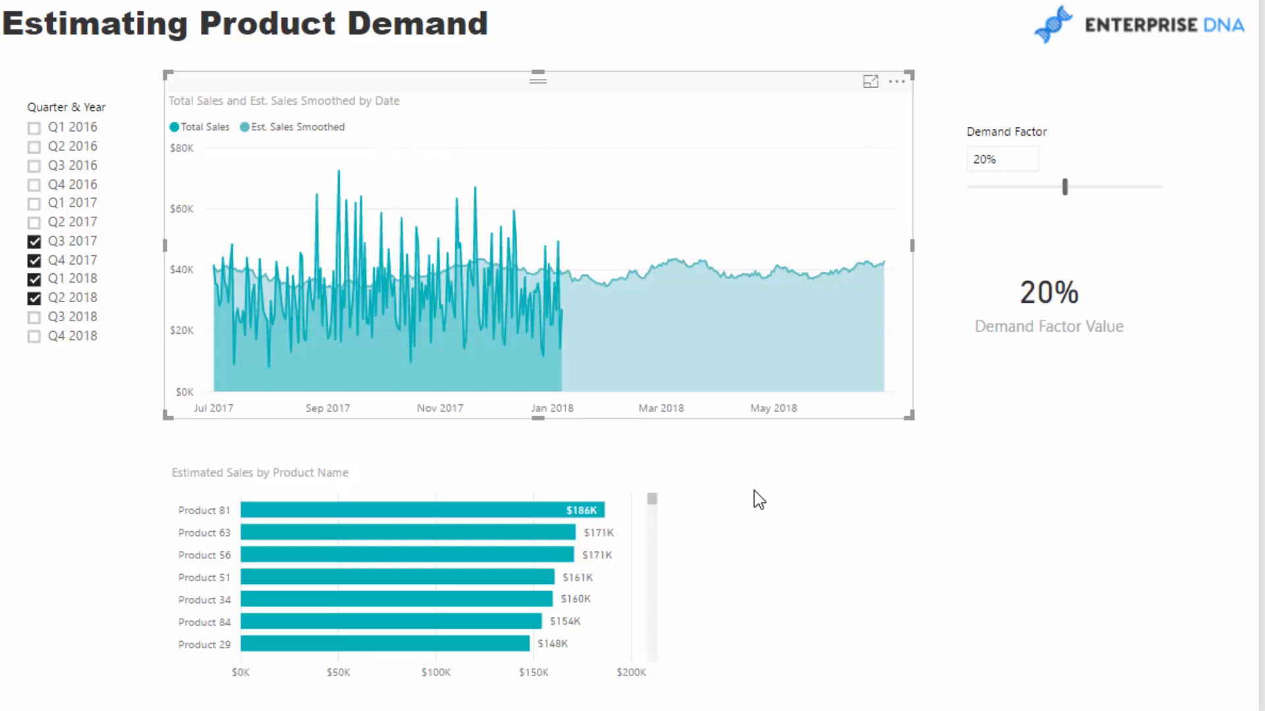
pyautogui.moveTo(1021, 426)
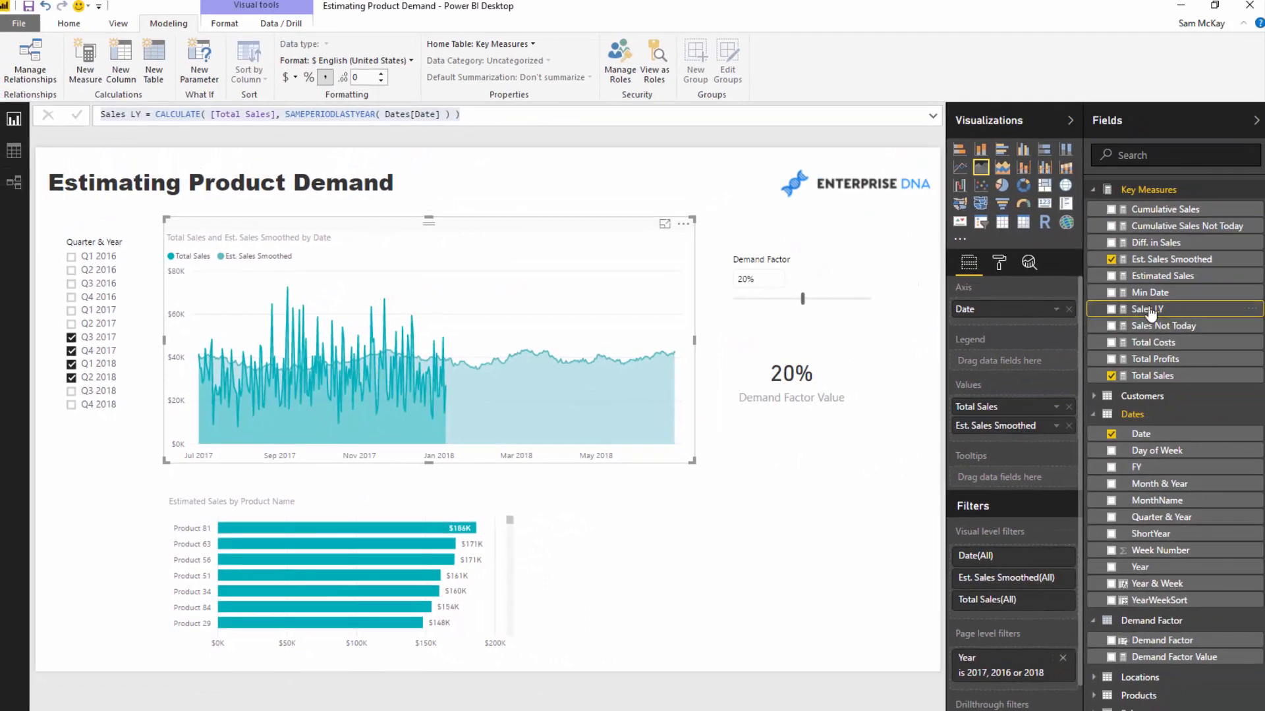
pyautogui.click(1170, 259)
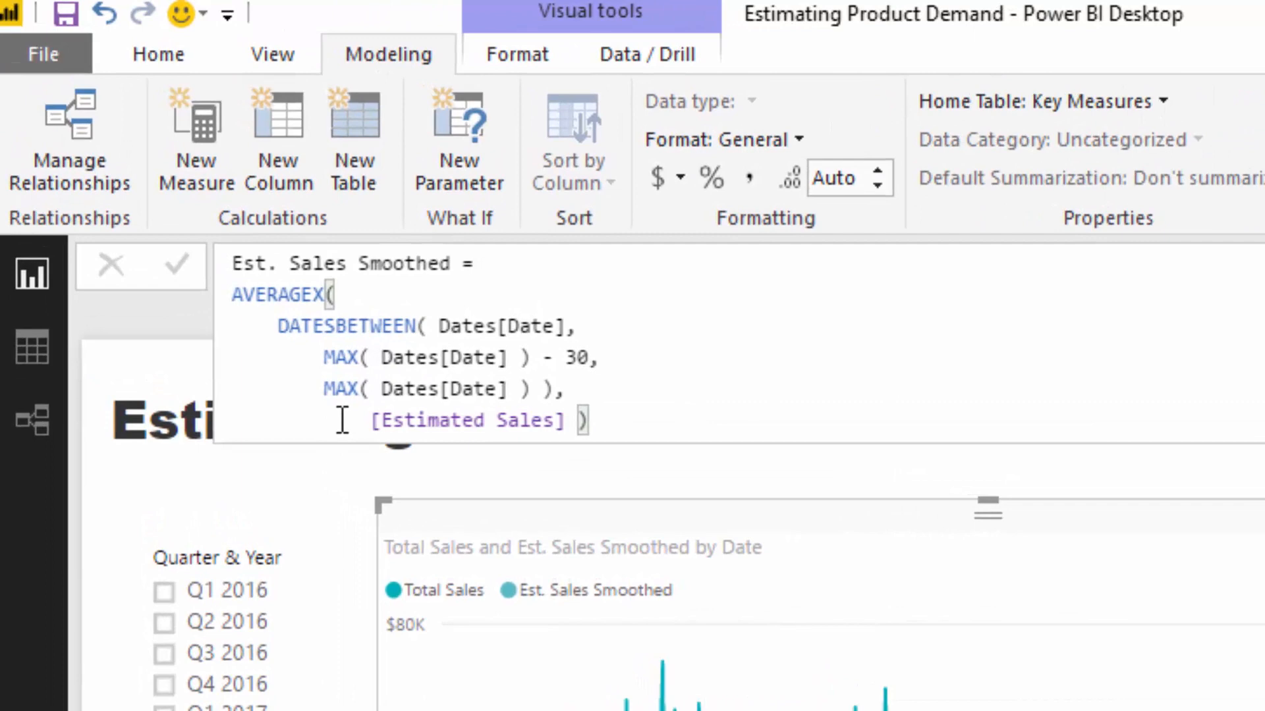
# - Set Demand Factor to 10% and re-toggle Q2 2018 in the Quarter & Year slicer
pyautogui.doubleClick(468, 420)
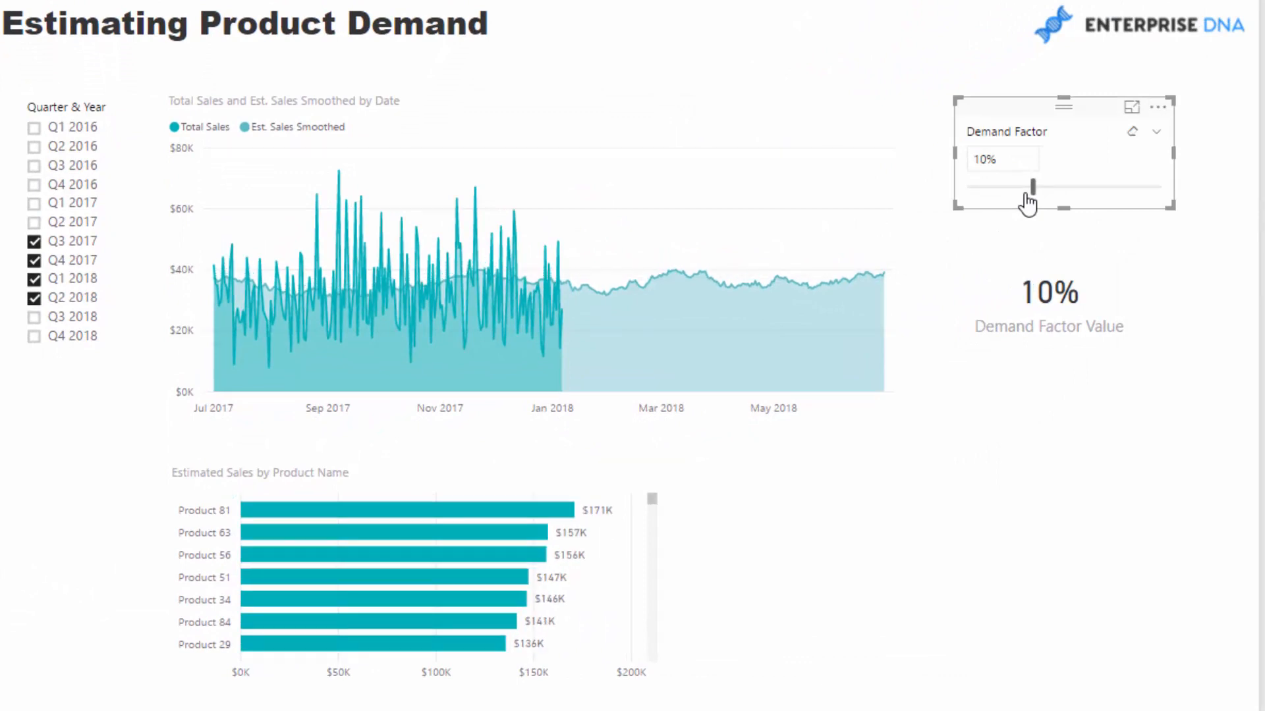
pyautogui.moveTo(704, 302)
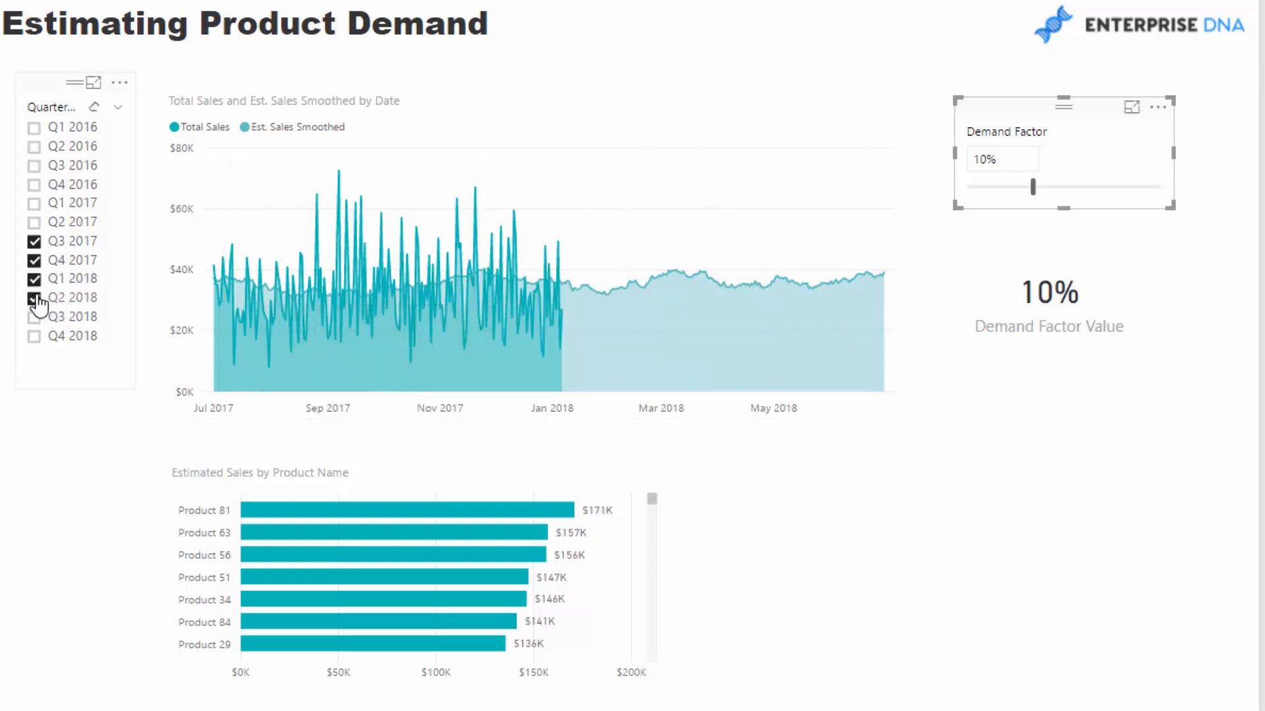
pyautogui.click(34, 297)
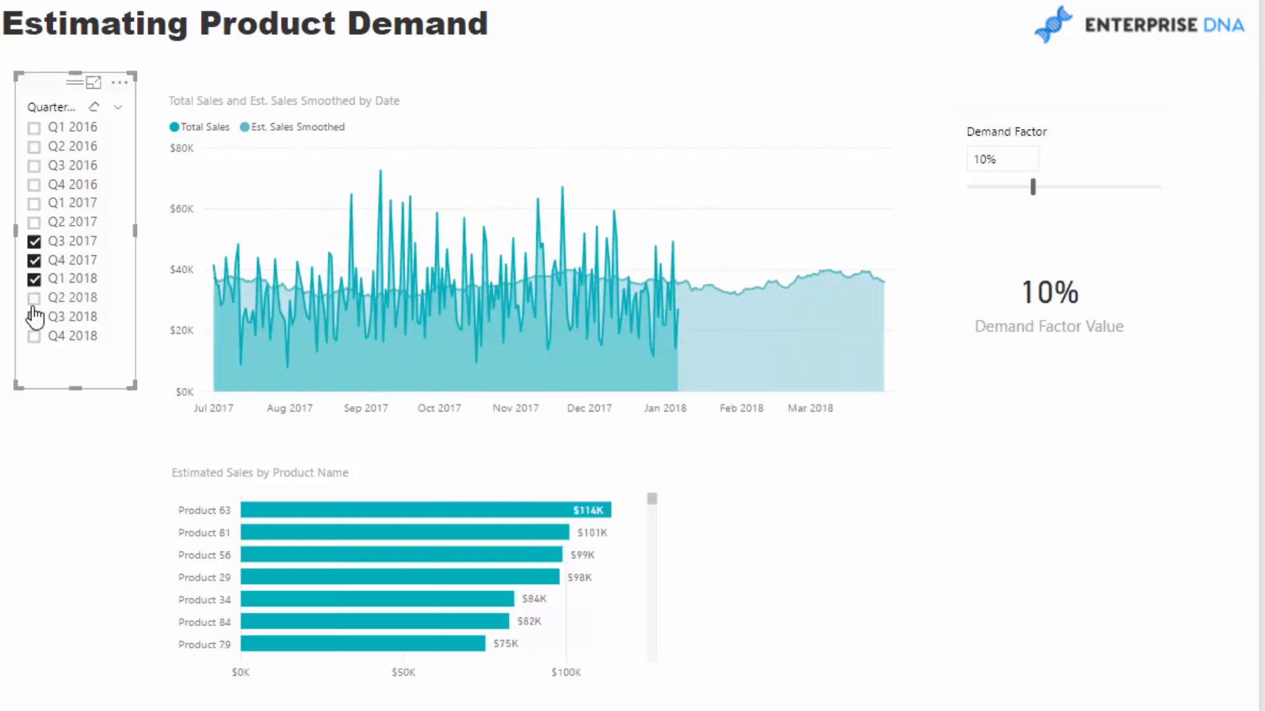
pyautogui.click(34, 298)
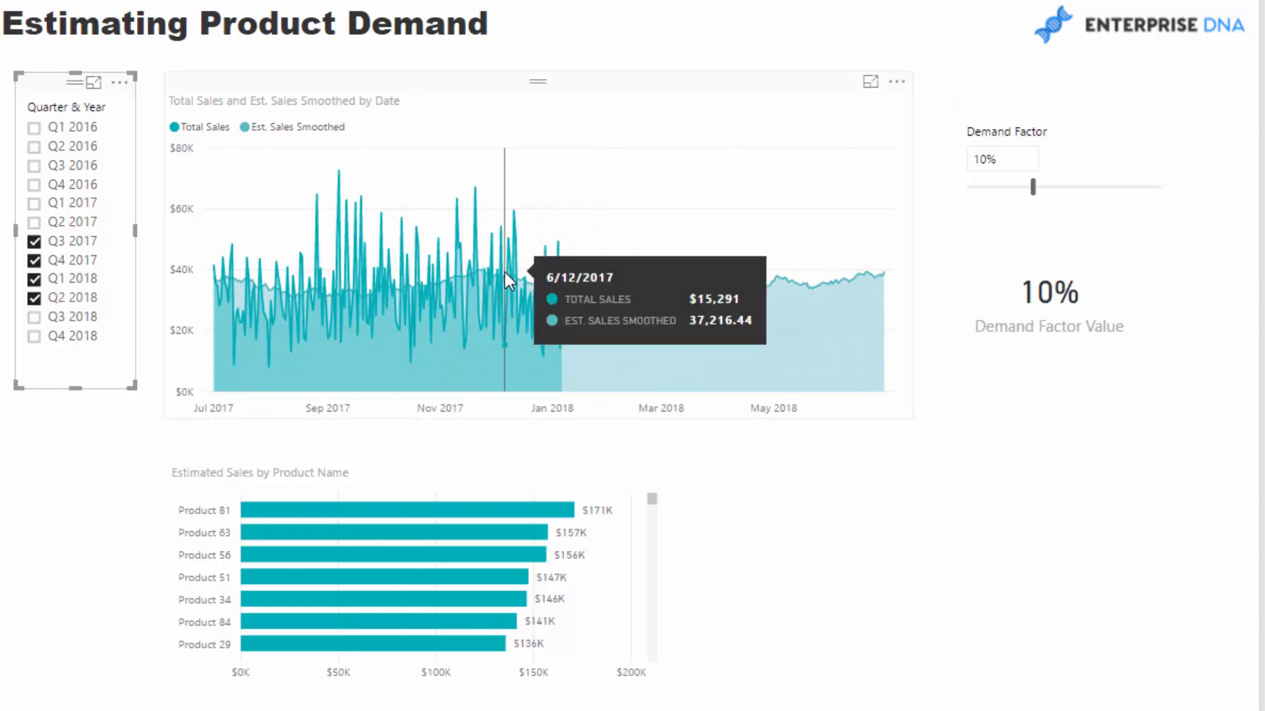
pyautogui.moveTo(706, 278)
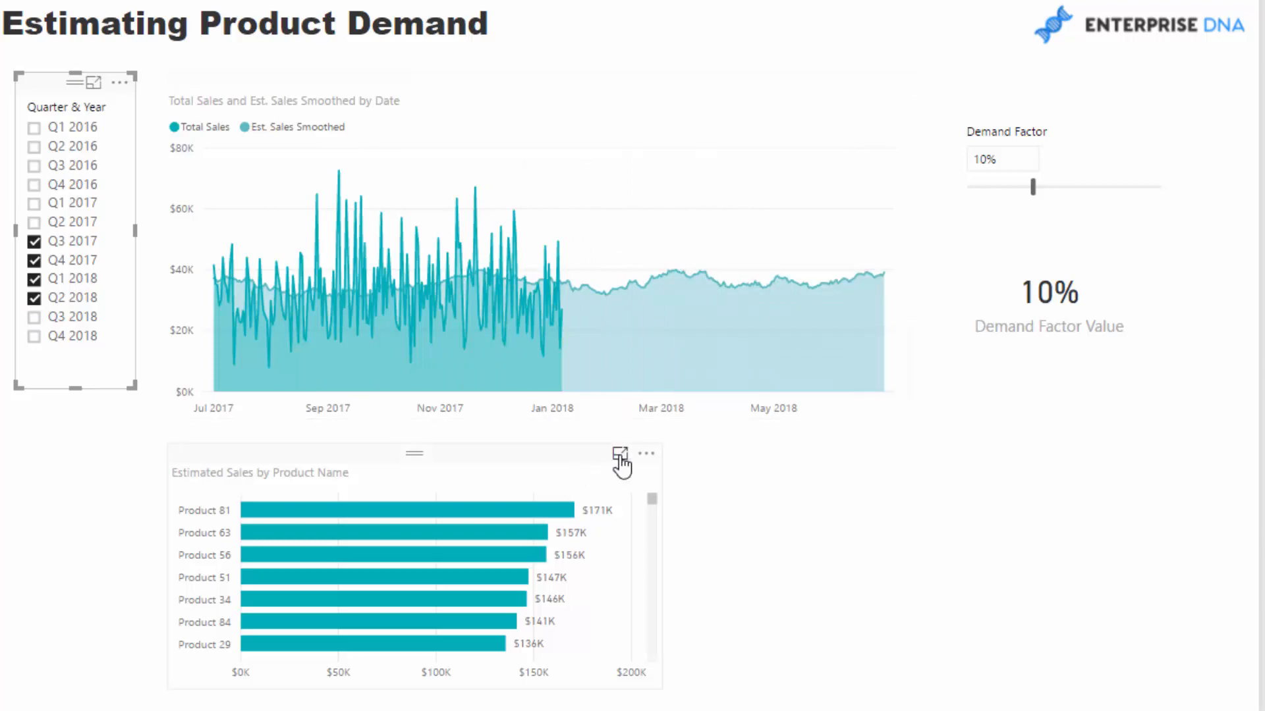
# - View the product bar chart in Focus mode, return, and clear the Product 81 cross-filter
pyautogui.click(619, 453)
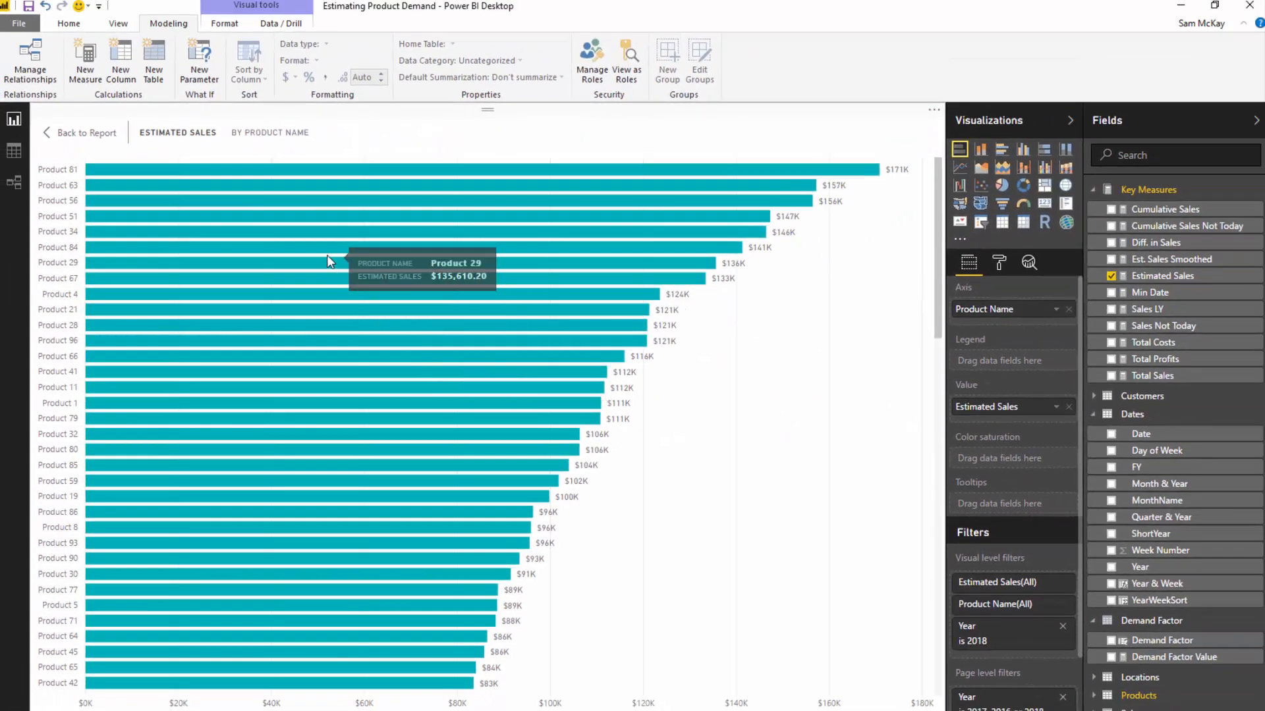
pyautogui.click(86, 132)
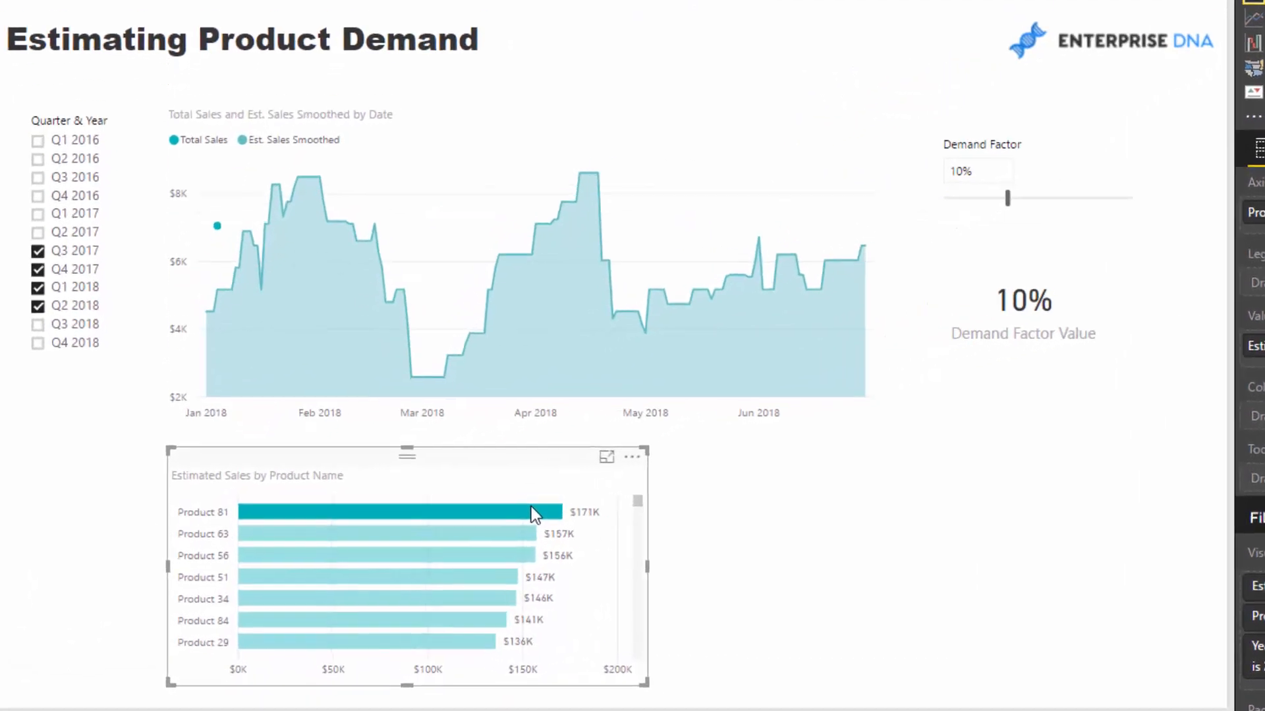
pyautogui.click(387, 533)
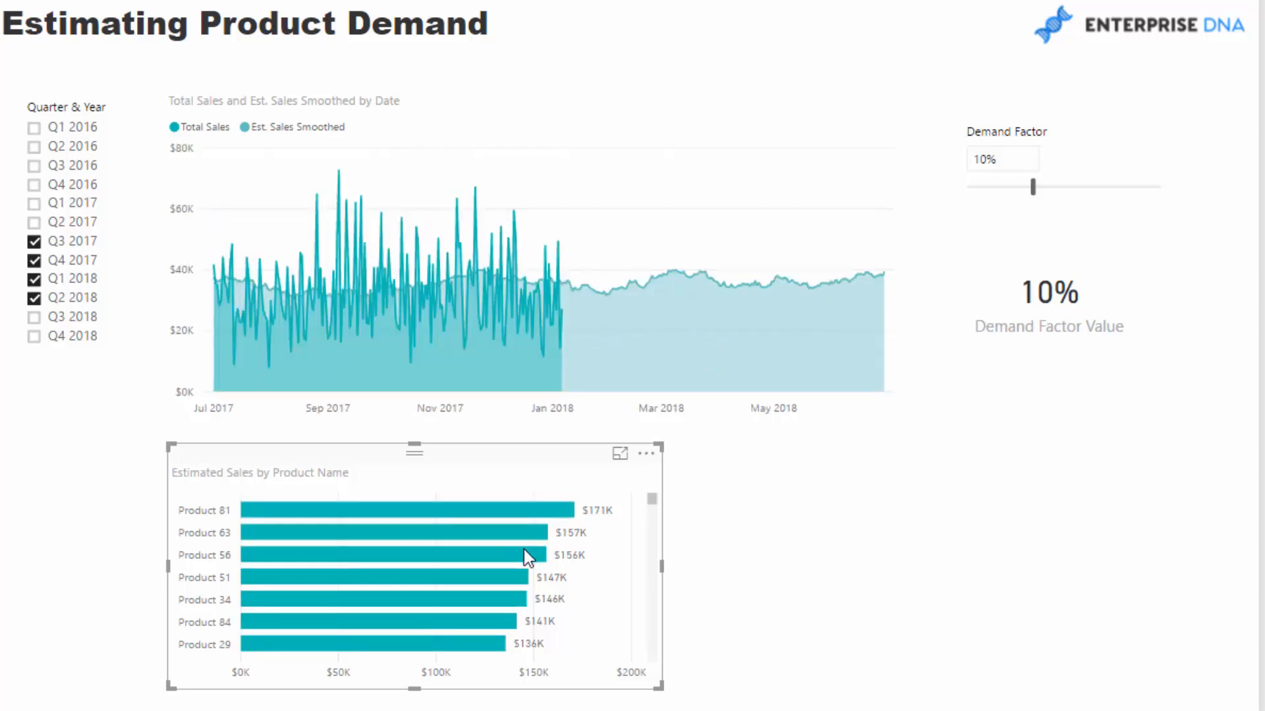
pyautogui.moveTo(548, 474)
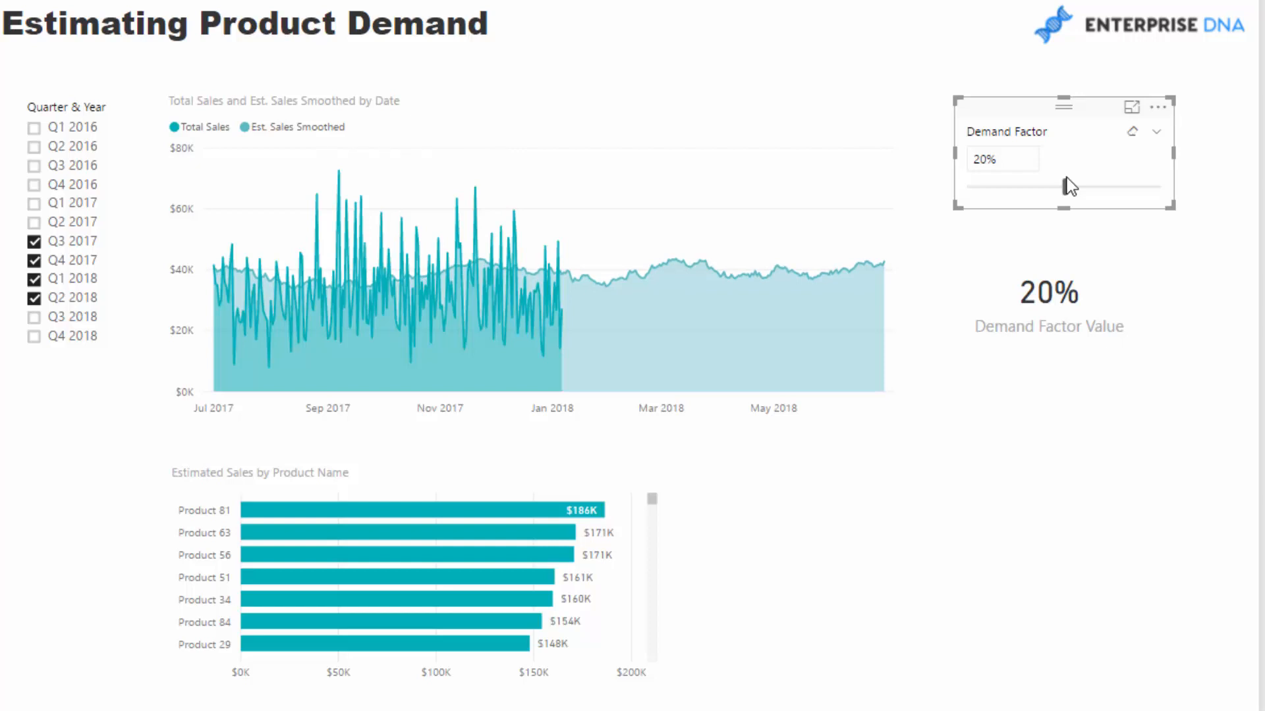
pyautogui.moveTo(1063, 187)
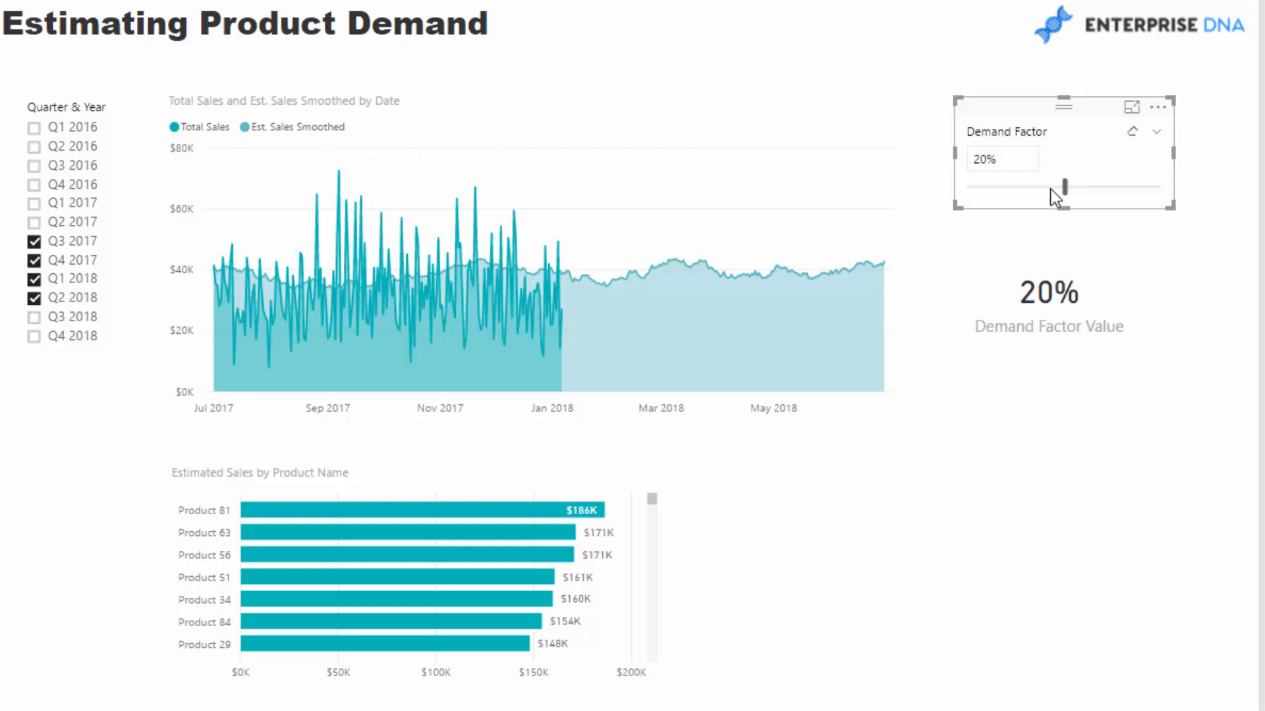
pyautogui.moveTo(1051, 211)
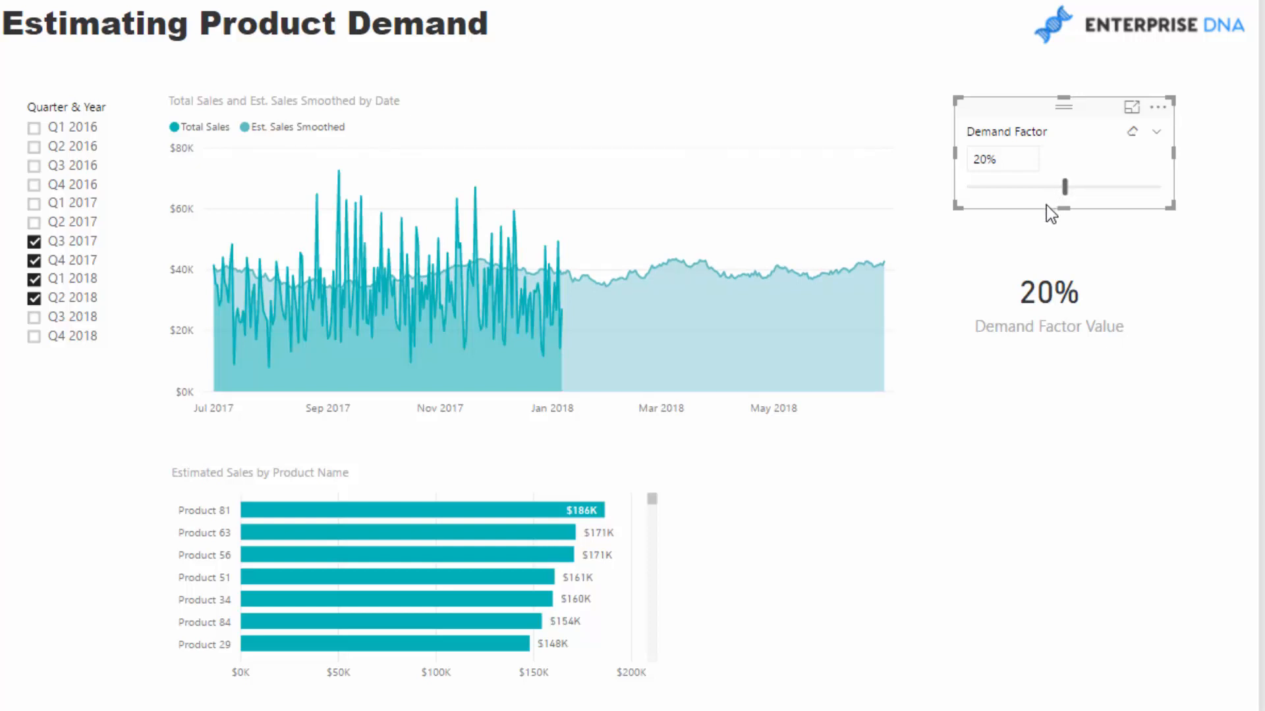